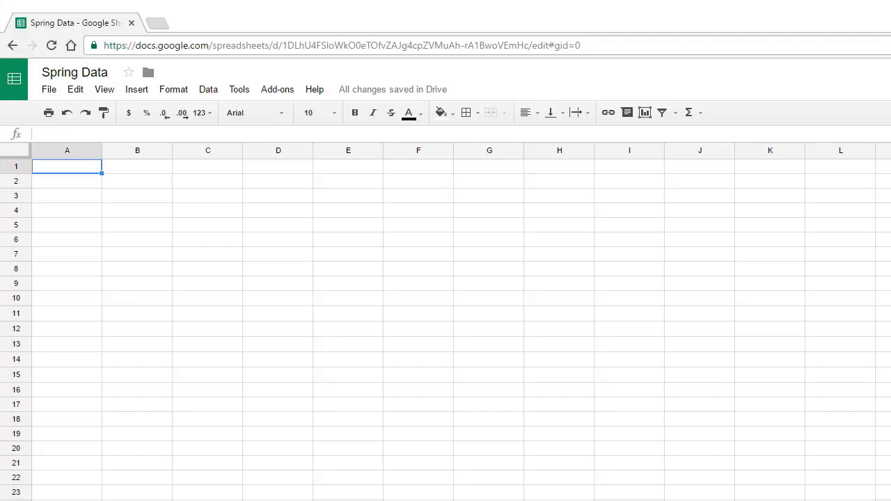
- Paste the six mass (50–300) and stretch (7–32) value pairs into A1:B6
{"action": "key", "text": "ctrl+v"}
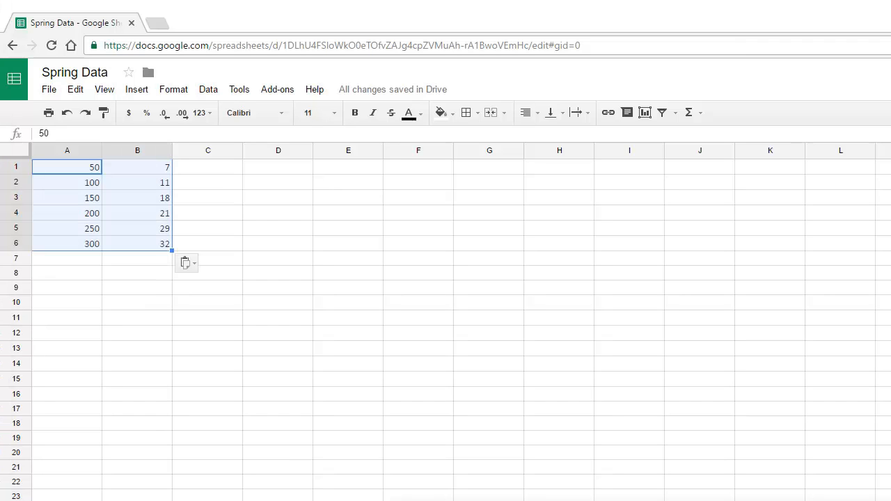
{"action": "mouse_move", "coordinate": [401, 484]}
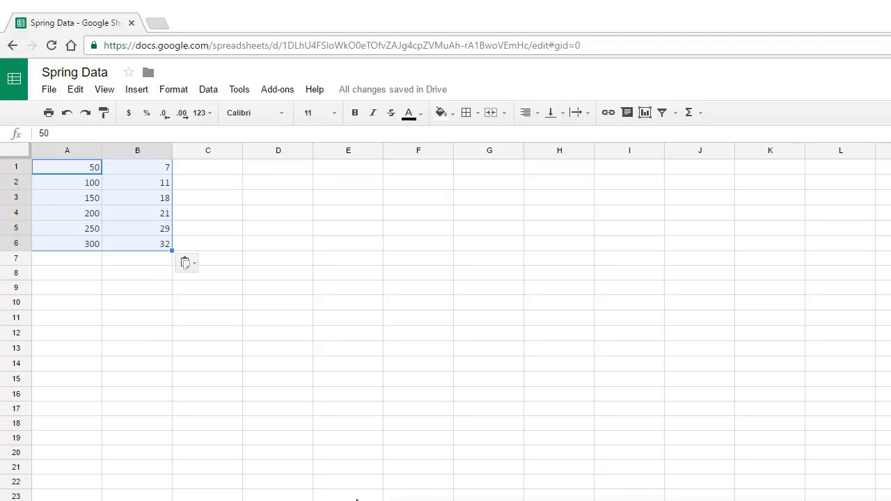
{"action": "left_click", "coordinate": [278, 300]}
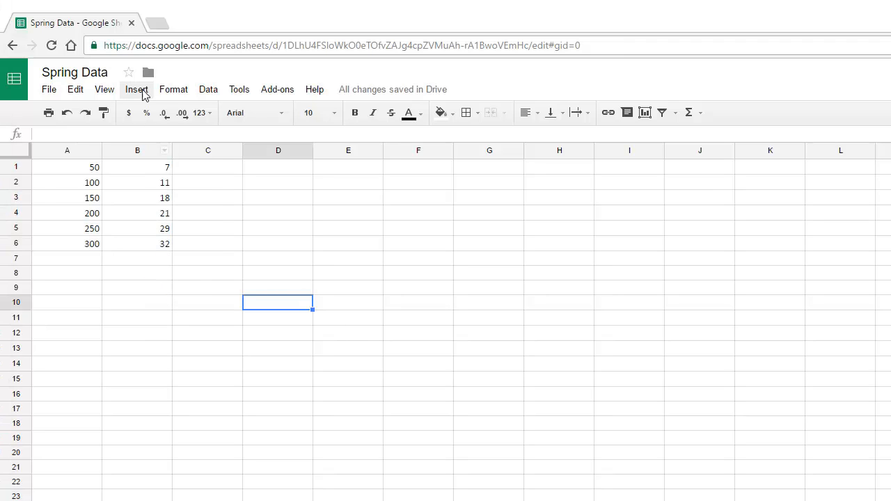
{"action": "mouse_move", "coordinate": [50, 174]}
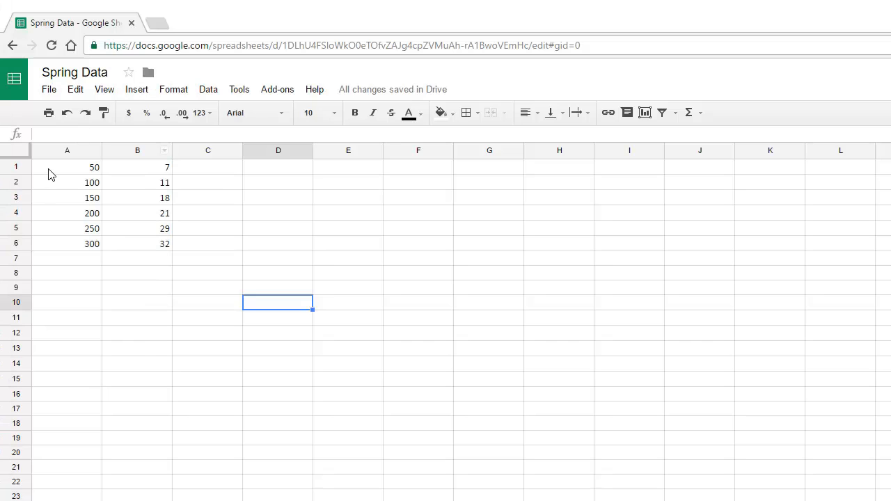
- Insert a scatter chart from the mass and stretch data in A1:B6
{"action": "left_click", "coordinate": [136, 89]}
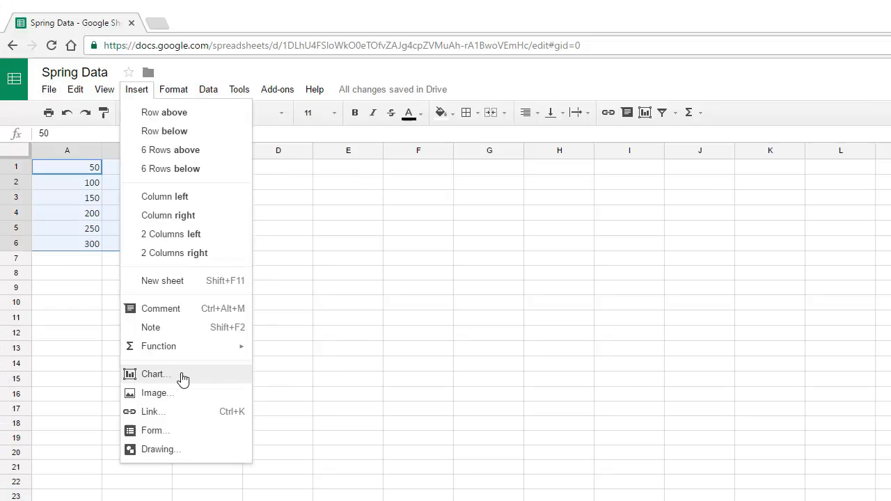
{"action": "left_click", "coordinate": [156, 373]}
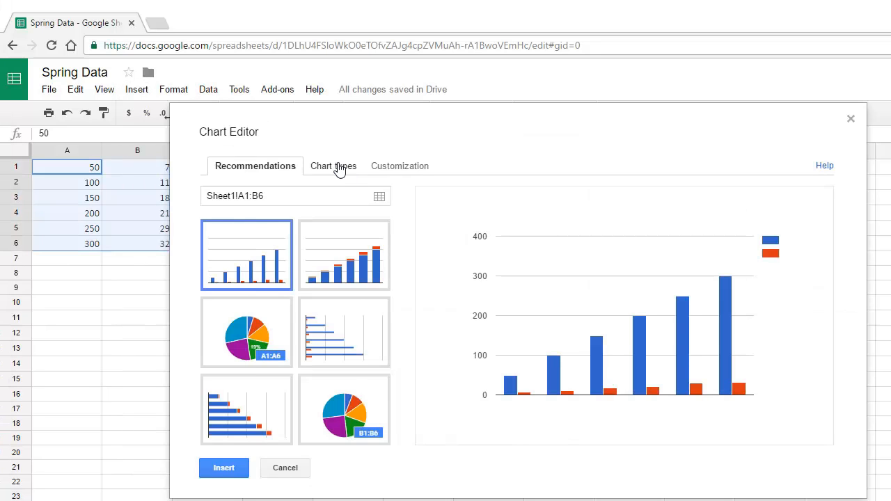
{"action": "left_click", "coordinate": [332, 166]}
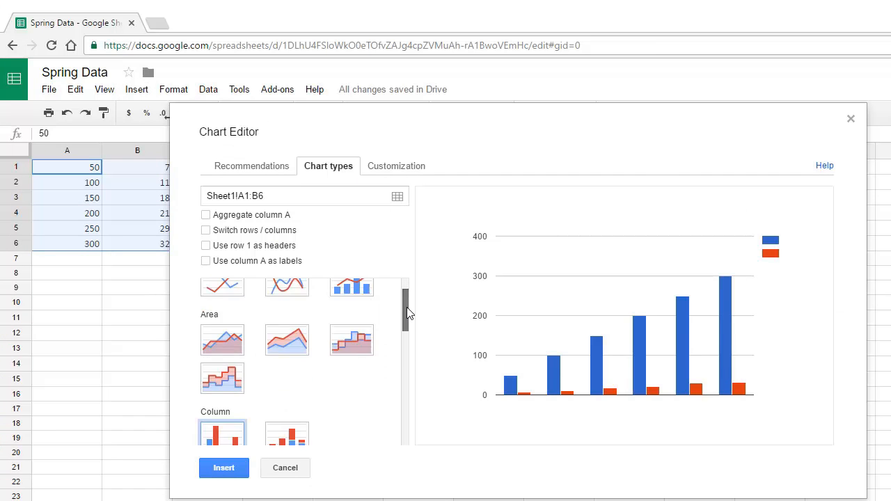
{"action": "left_click", "coordinate": [223, 382]}
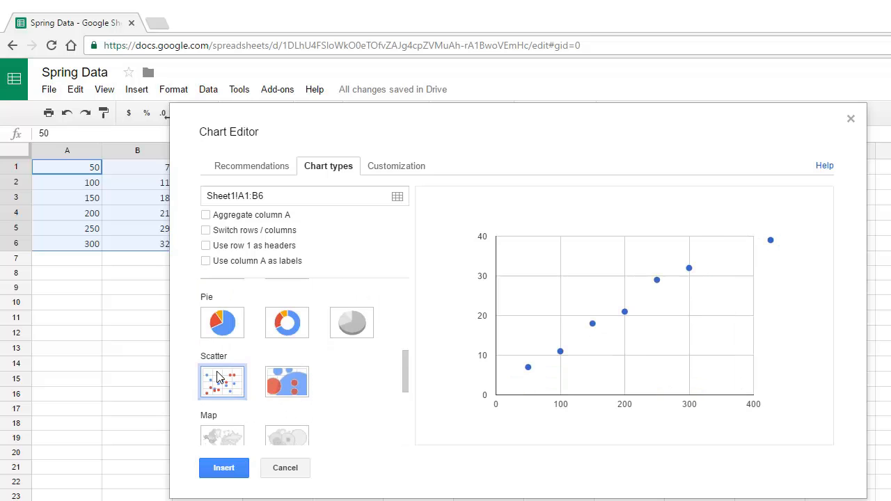
{"action": "left_click", "coordinate": [222, 467]}
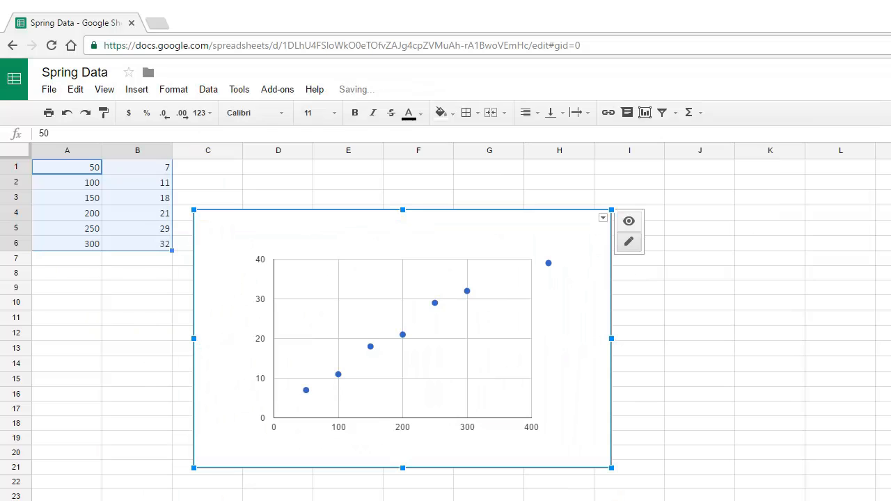
{"action": "mouse_move", "coordinate": [390, 237]}
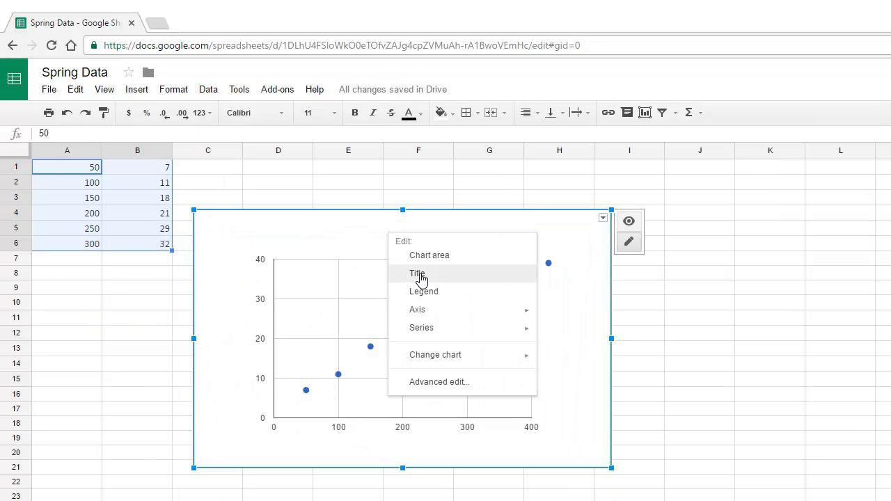
- Title the chart 'Spring Stretch with Varying Mass'
{"action": "left_click", "coordinate": [416, 272]}
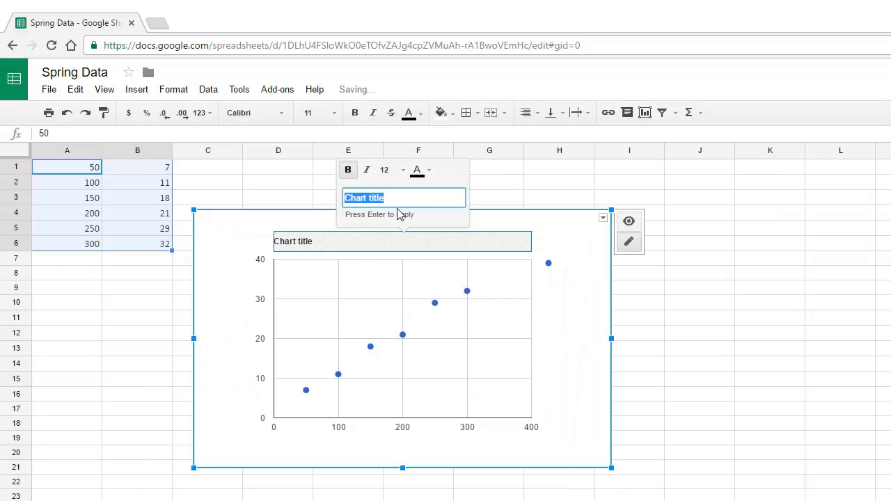
{"action": "type", "text": "Spring Stretch with Varying Mass"}
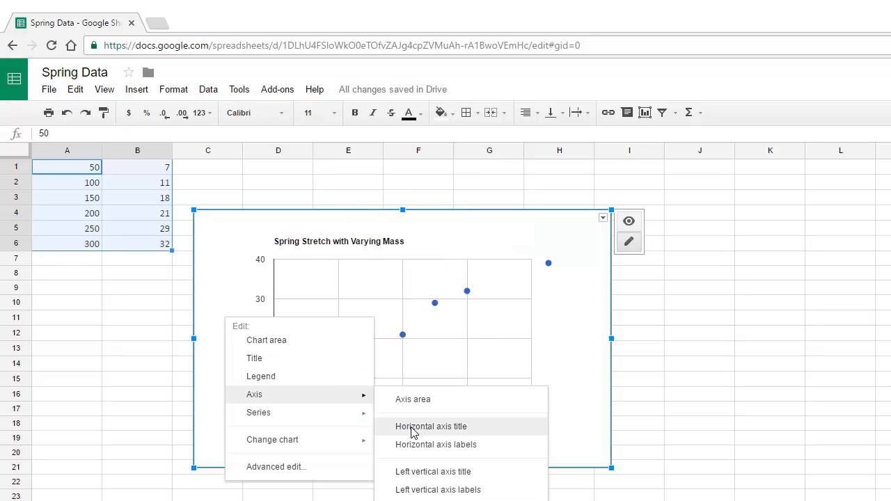
- Label the horizontal axis 'Mass (g)' and the vertical axis 'Stretch (mm)'
{"action": "left_click", "coordinate": [432, 426]}
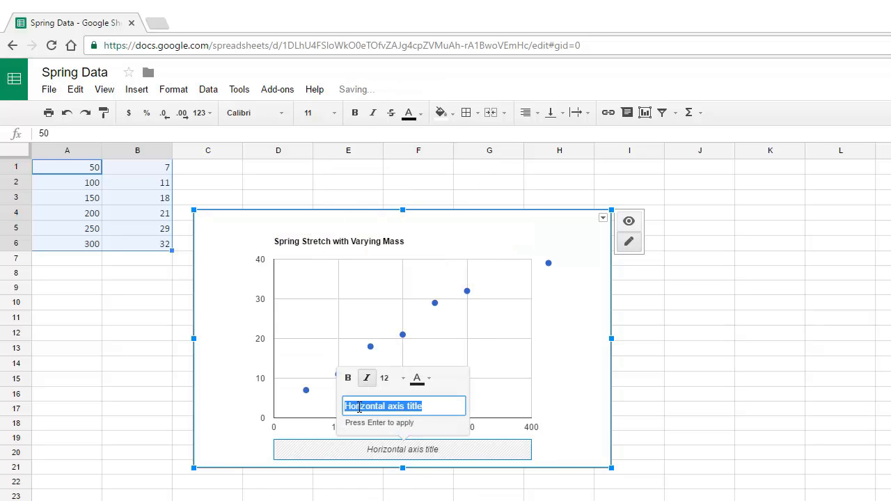
{"action": "type", "text": "Mass (g)"}
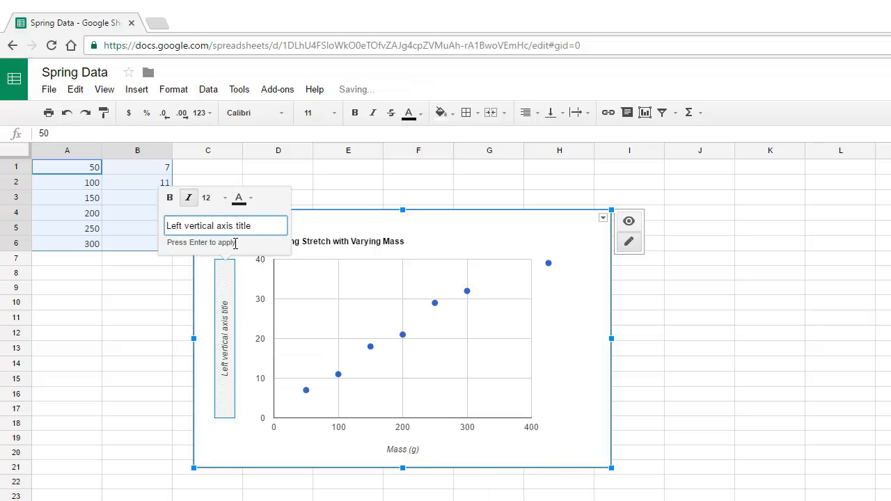
{"action": "type", "text": "Stretch (mm)"}
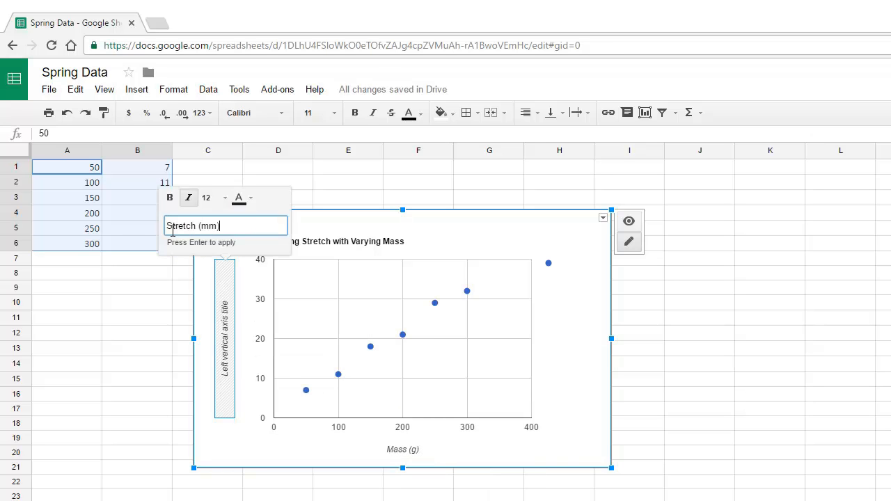
{"action": "key", "text": "enter"}
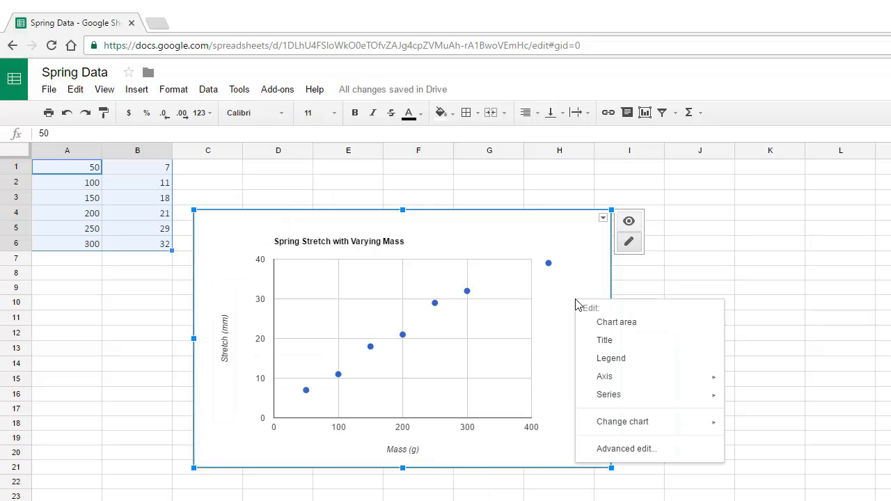
{"action": "mouse_move", "coordinate": [604, 340]}
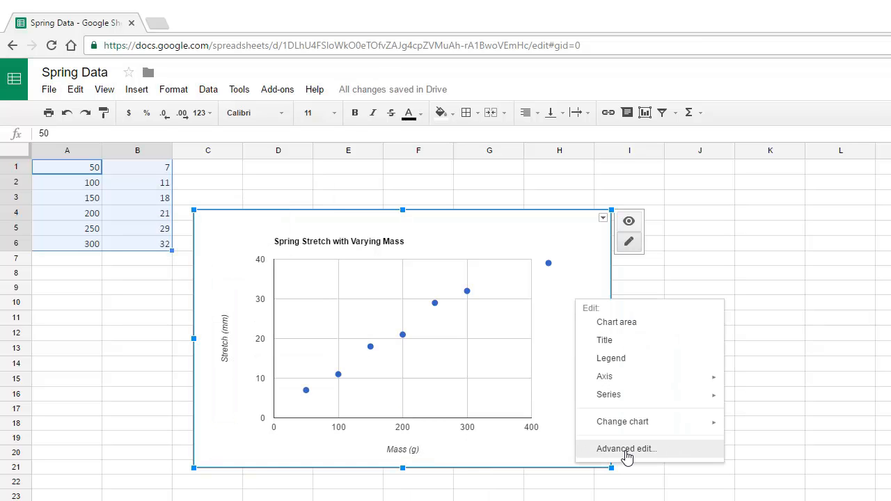
- Add a linear trendline to the data series via the chart's Customization settings
{"action": "left_click", "coordinate": [627, 448]}
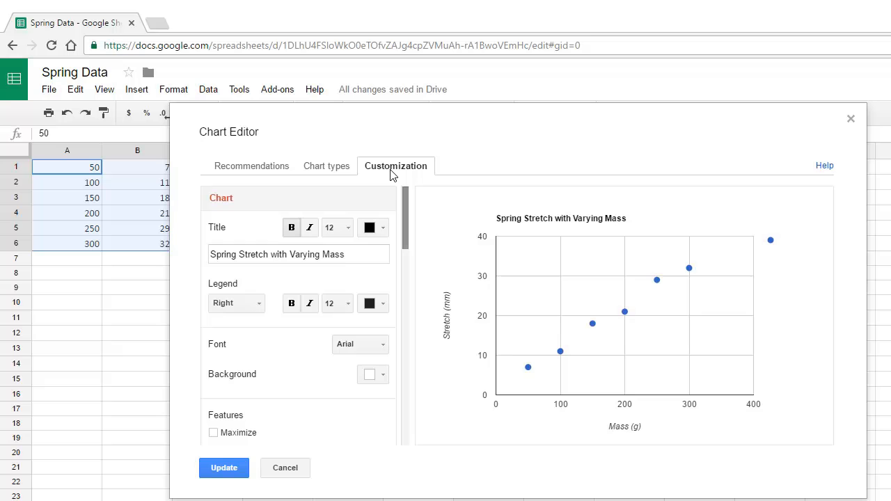
{"action": "scroll", "scroll_direction": "down", "scroll_amount": 3}
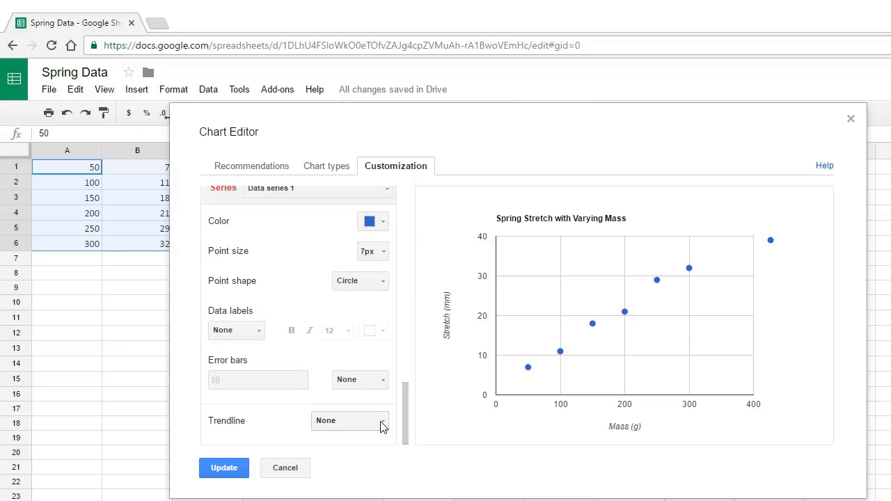
{"action": "left_click", "coordinate": [347, 420]}
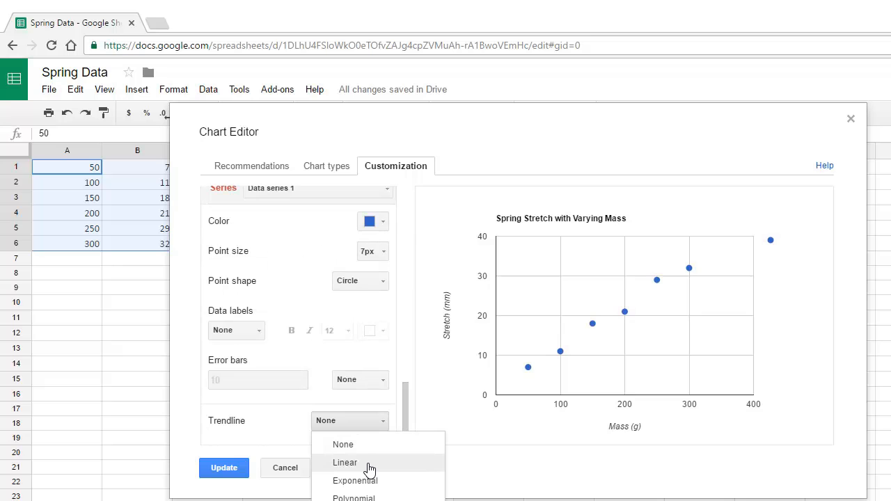
{"action": "left_click", "coordinate": [346, 462]}
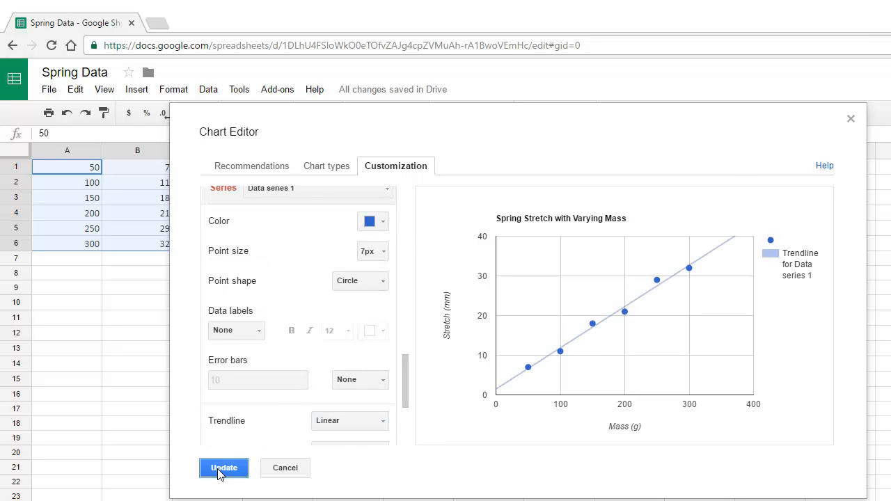
{"action": "left_click", "coordinate": [223, 468]}
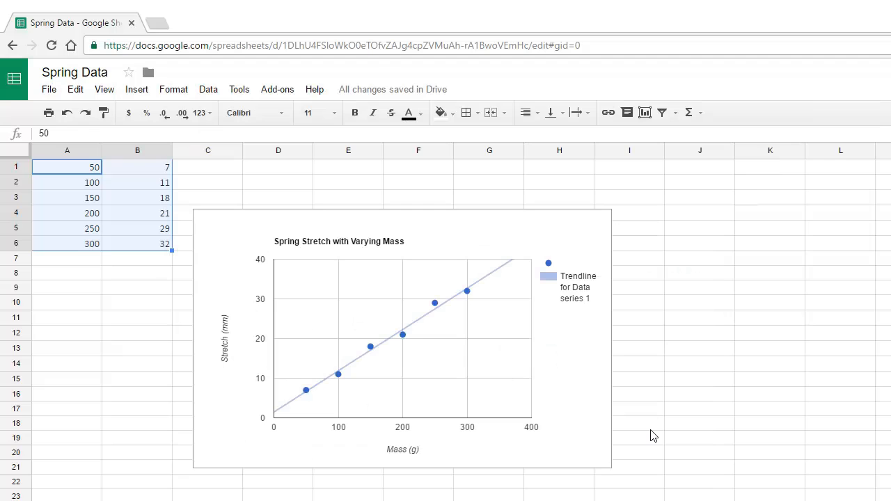
{"action": "mouse_move", "coordinate": [568, 347]}
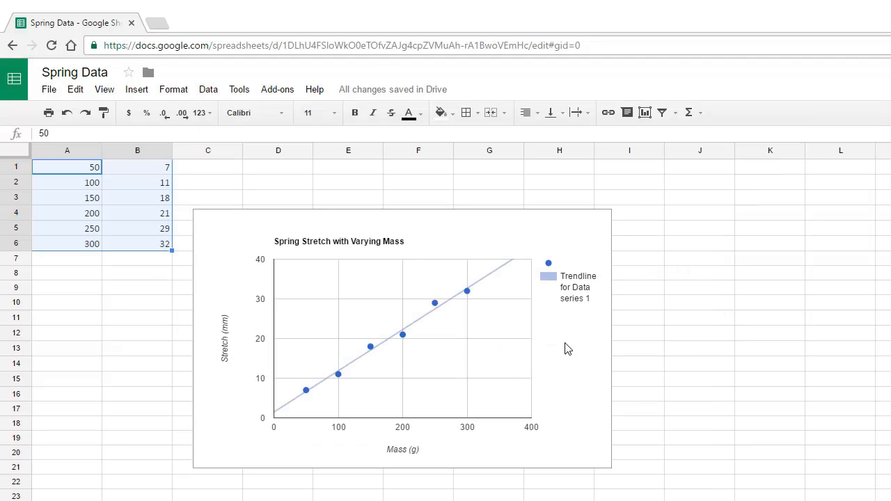
{"action": "mouse_move", "coordinate": [564, 344]}
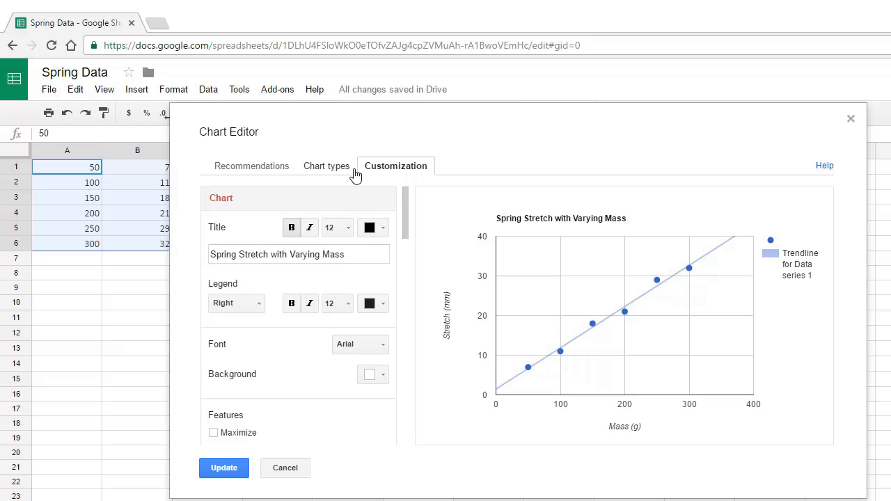
- Set the trendline label to Use equation, showing y = 0.104 * x + 1.467
{"action": "scroll", "scroll_direction": "down", "scroll_amount": 3}
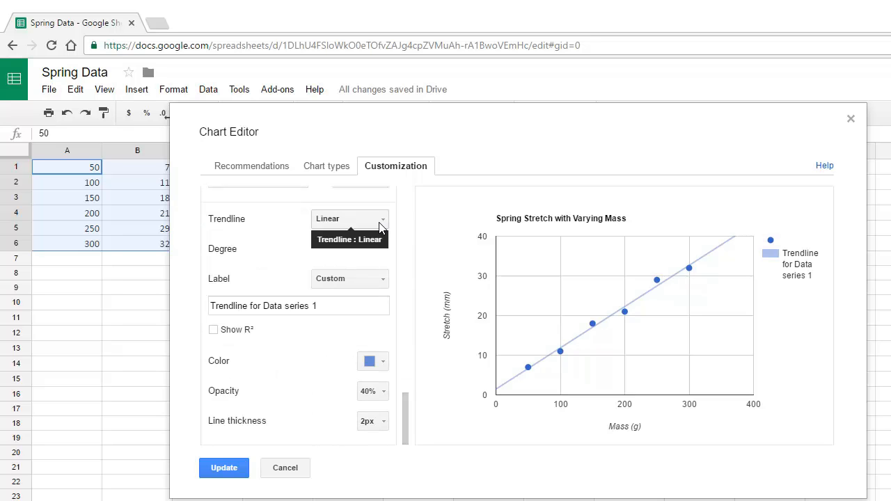
{"action": "left_click", "coordinate": [347, 278]}
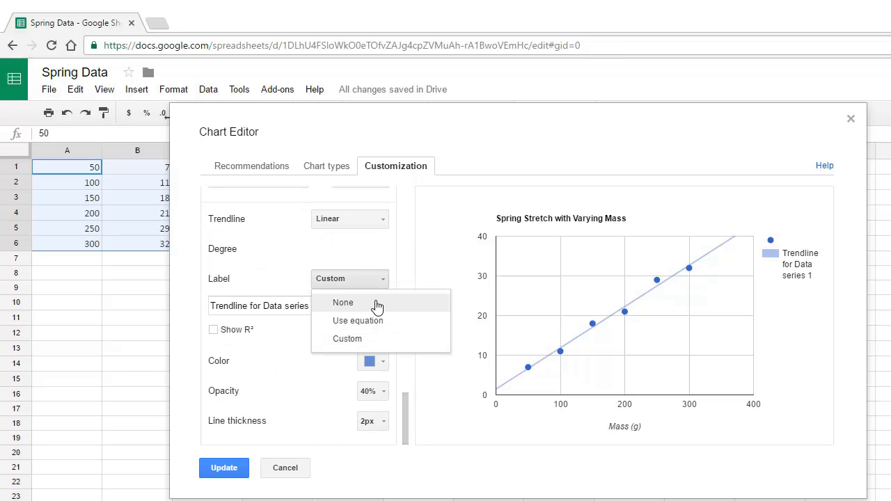
{"action": "left_click", "coordinate": [358, 321]}
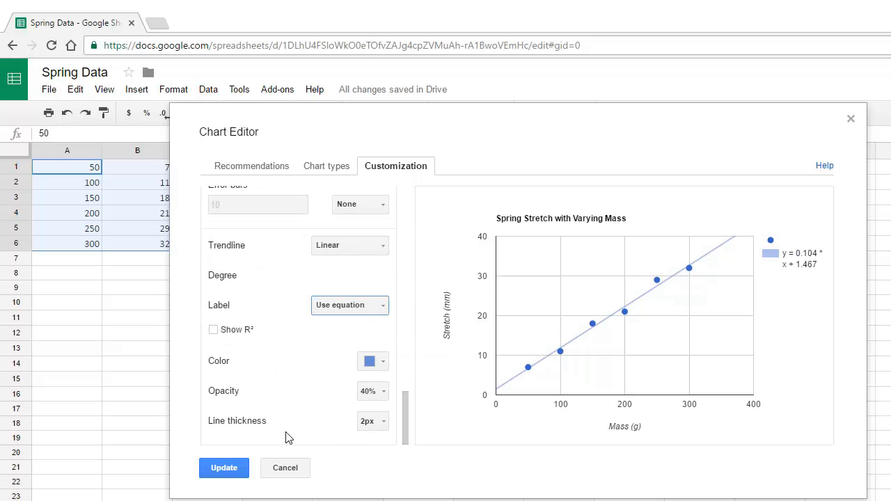
{"action": "left_click", "coordinate": [223, 468]}
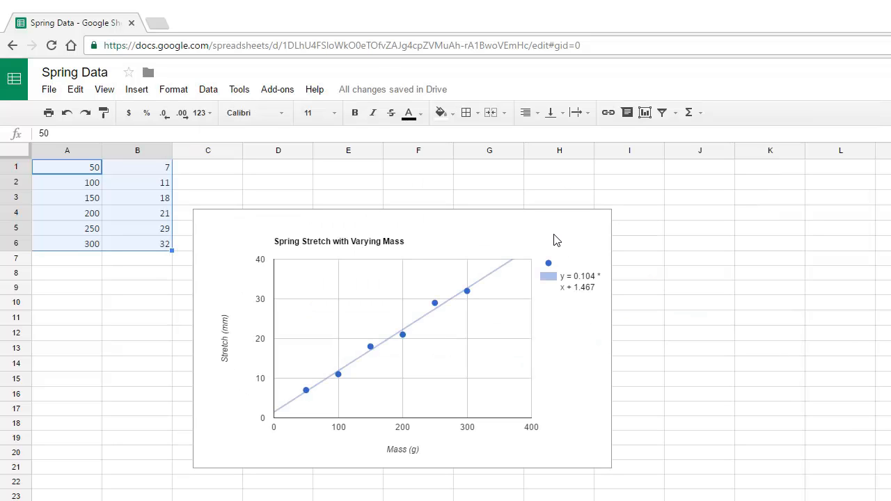
- Enter the text 'Your Name' in cell D2 beside the data
{"action": "left_click", "coordinate": [402, 334]}
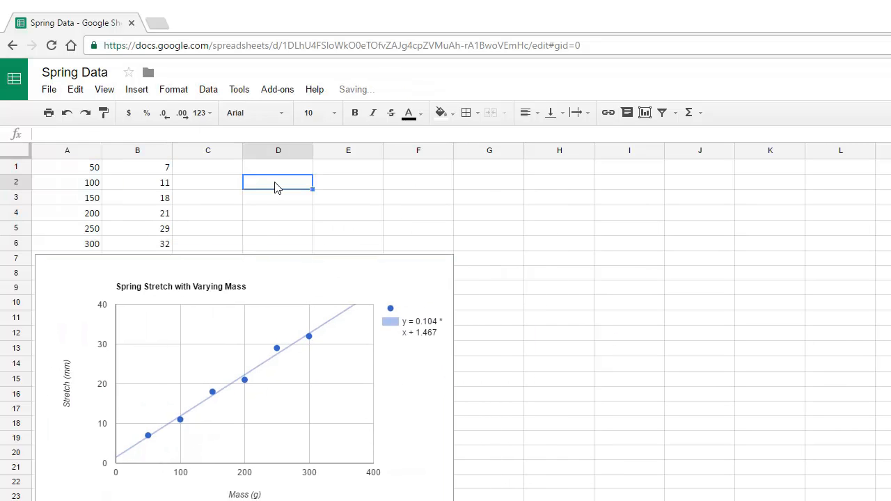
{"action": "type", "text": "Your N"}
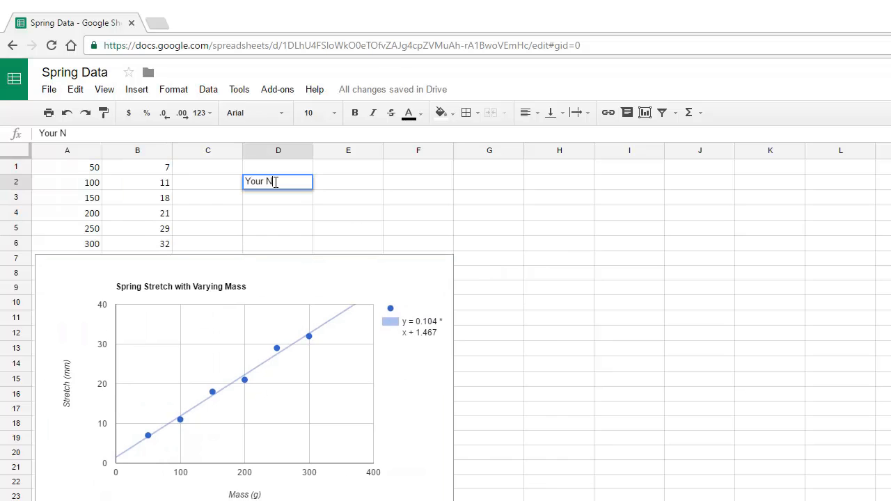
{"action": "type", "text": "ame"}
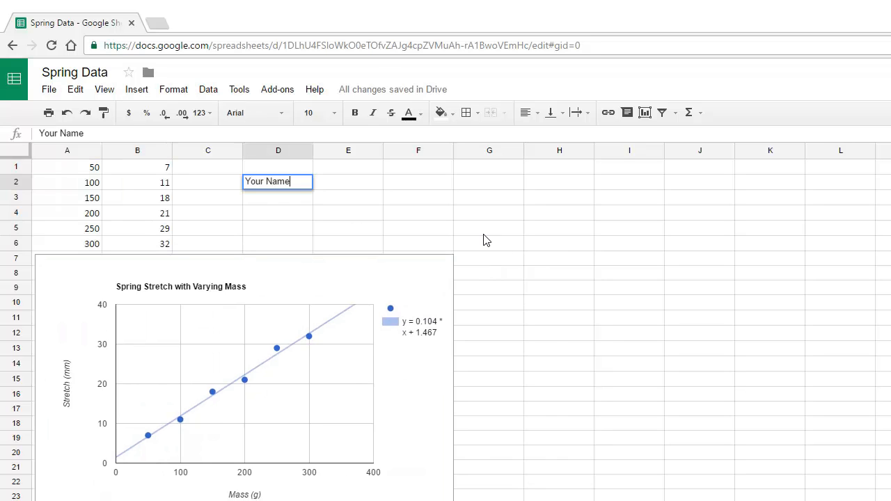
{"action": "left_click", "coordinate": [49, 89]}
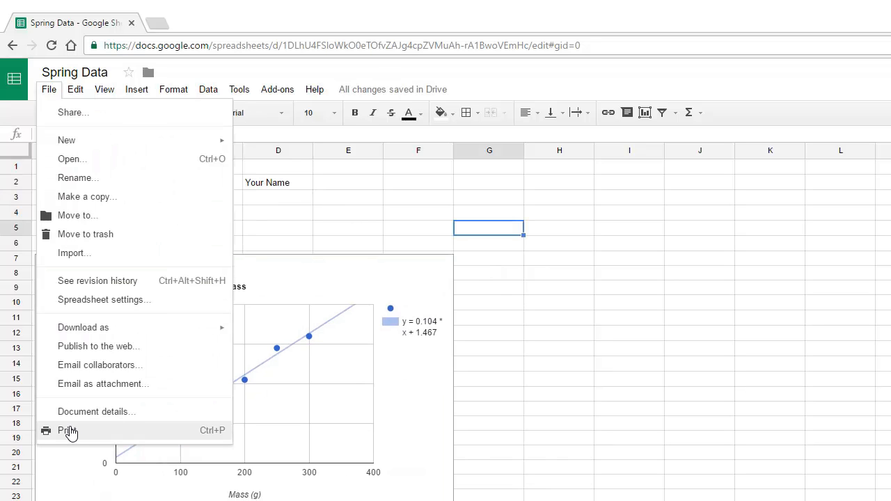
{"action": "mouse_move", "coordinate": [83, 435]}
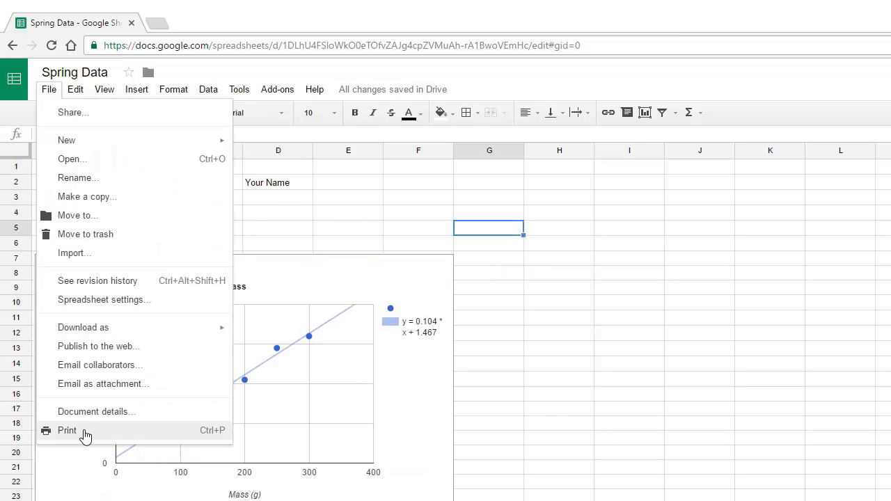
{"action": "mouse_move", "coordinate": [180, 437]}
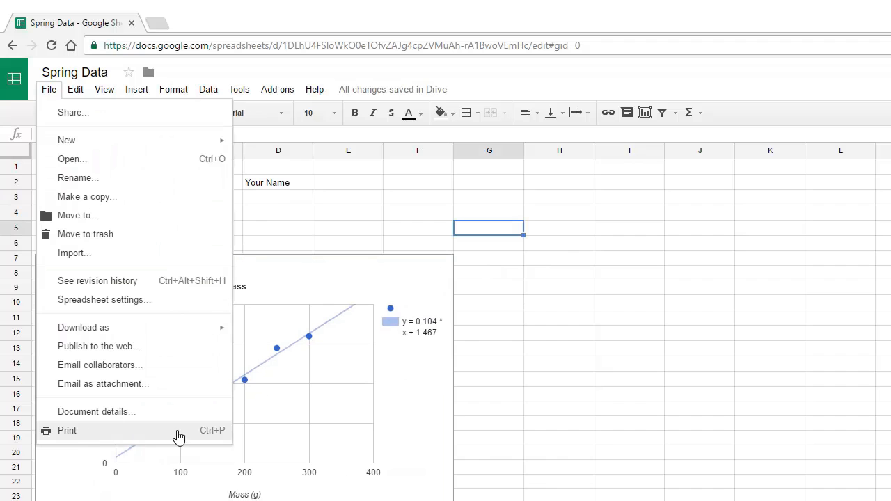